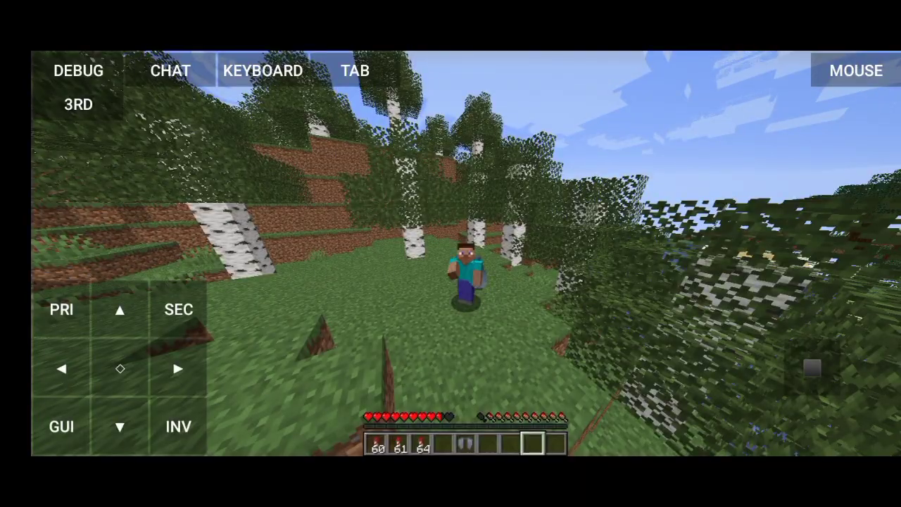
View the player inventory, close it, and leave Minecraft for the ZArchiver Downloads list
left_click(177, 426)
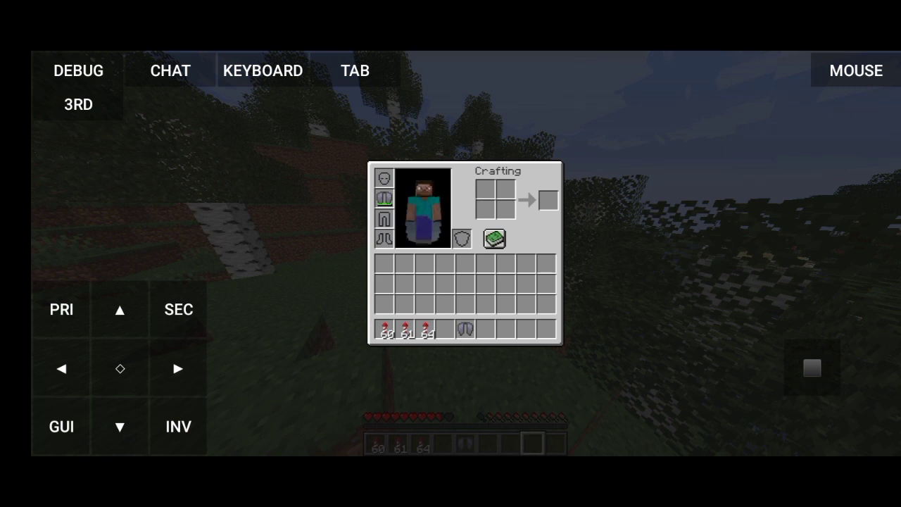
left_click(856, 70)
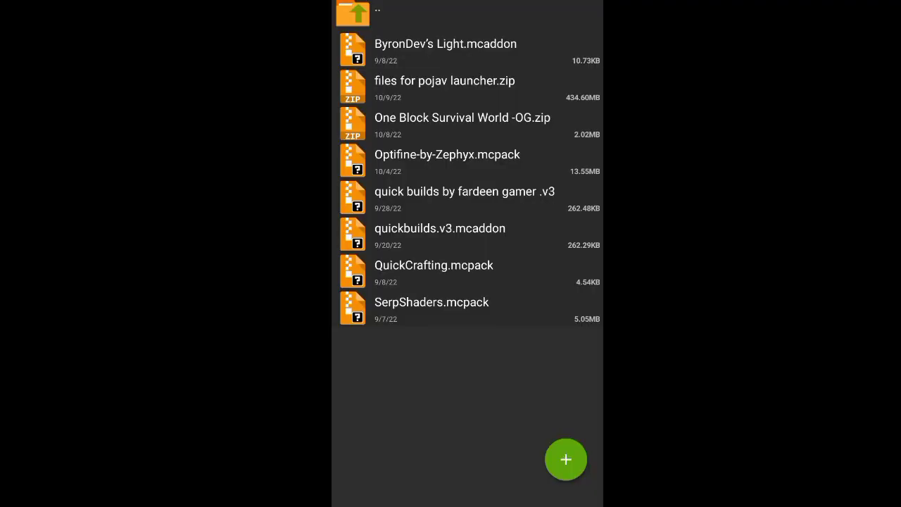
Extract 'files for pojav launcher.zip' here and hide the progress dialog
left_click(445, 80)
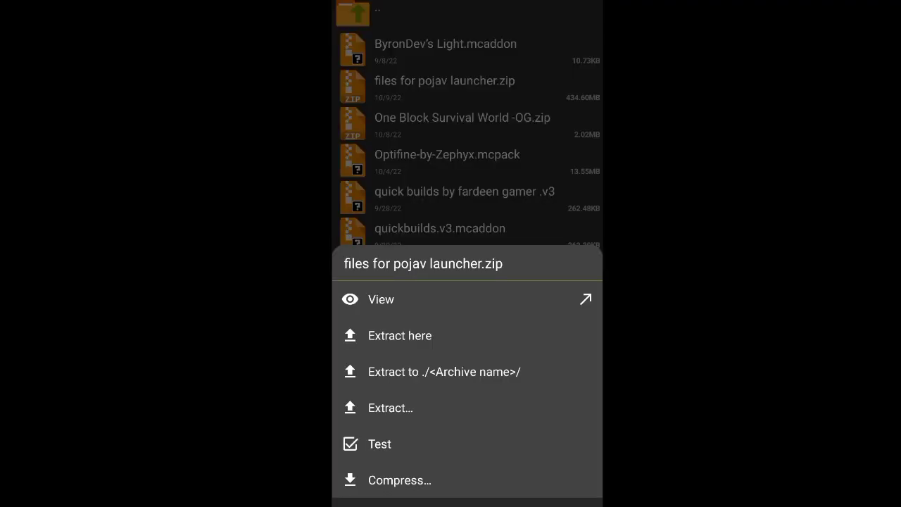
left_click(400, 336)
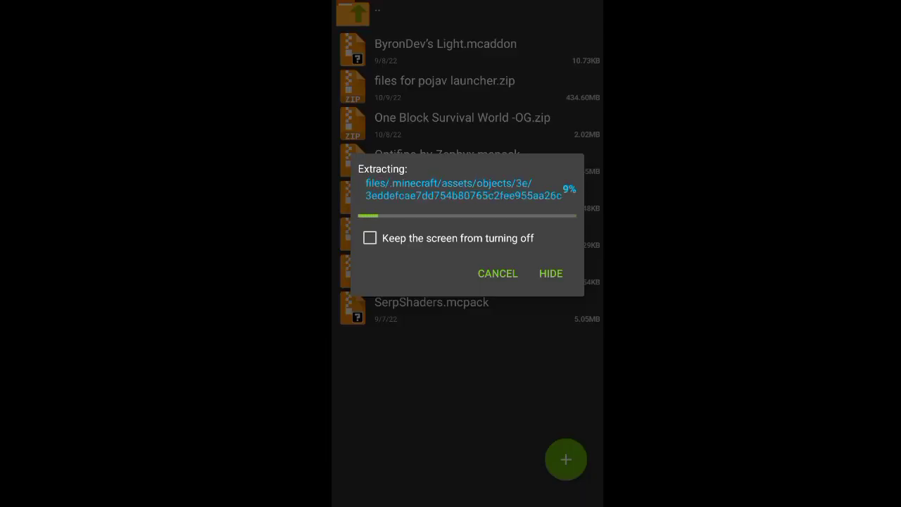
left_click(551, 273)
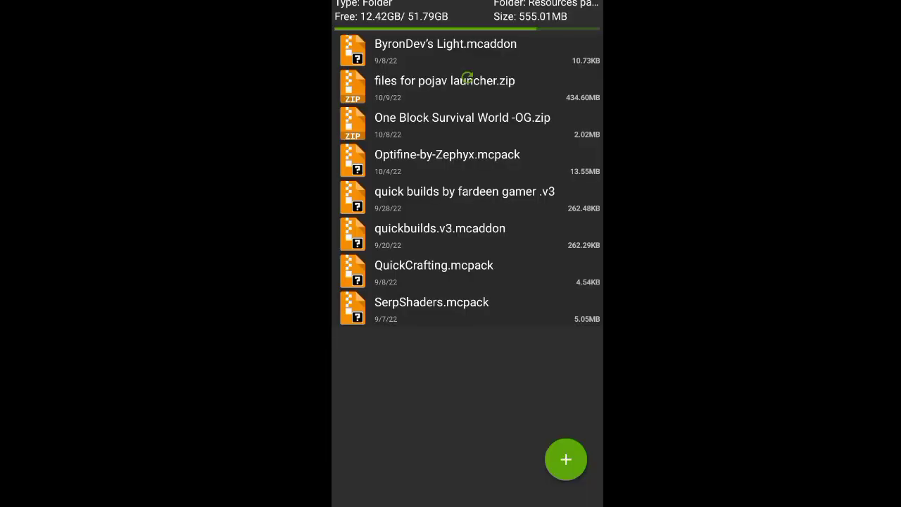
Paste the extracted 'files' folder into the app's Android/data folder and return to storage root
scroll("down", 3)
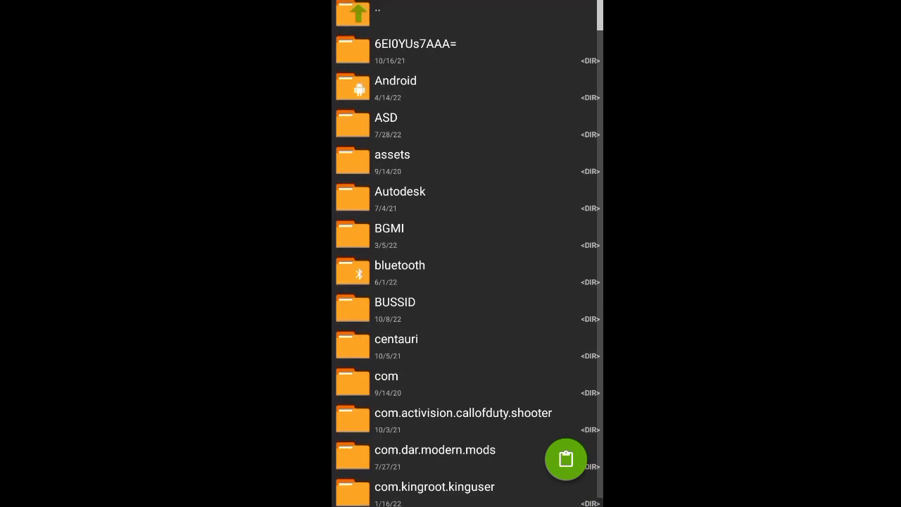
scroll("down", 3)
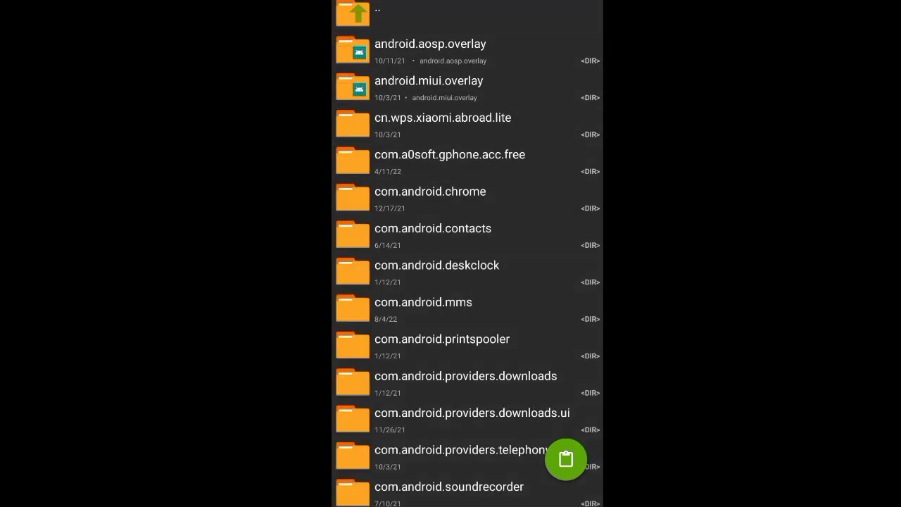
scroll("down", 3)
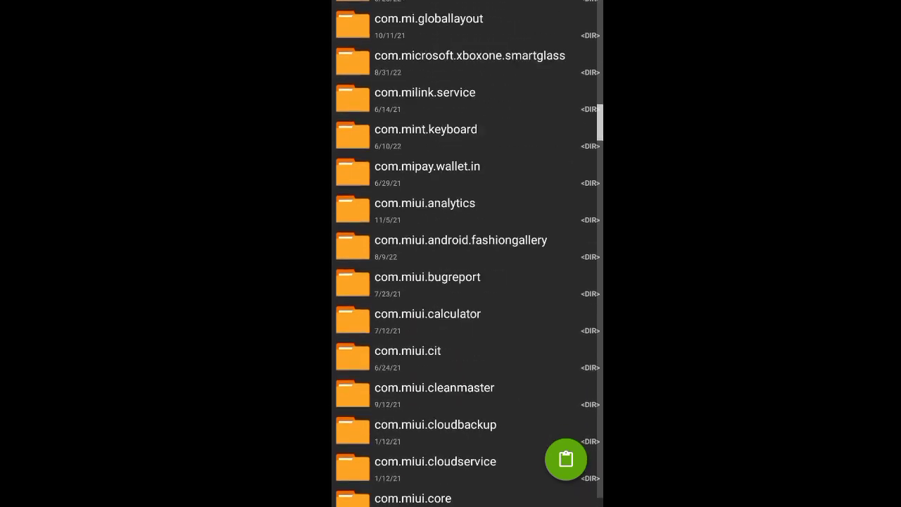
scroll("down", 3)
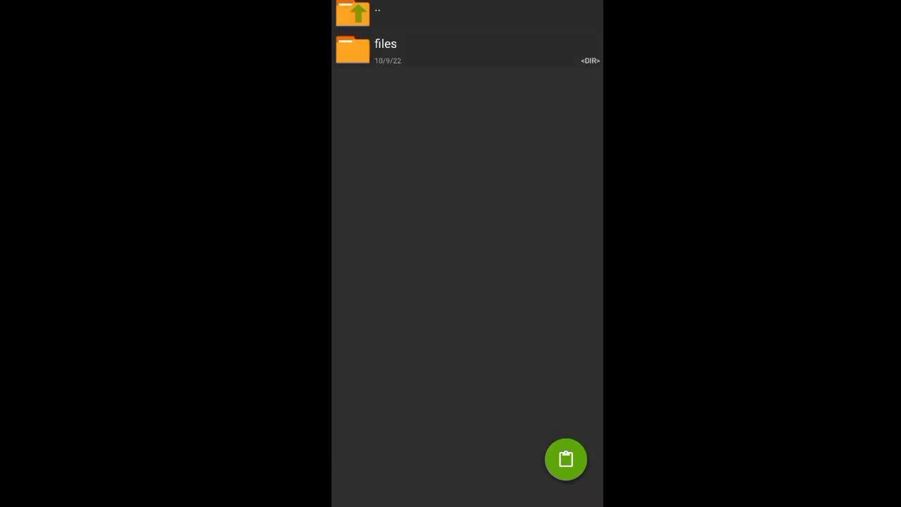
left_click(566, 459)
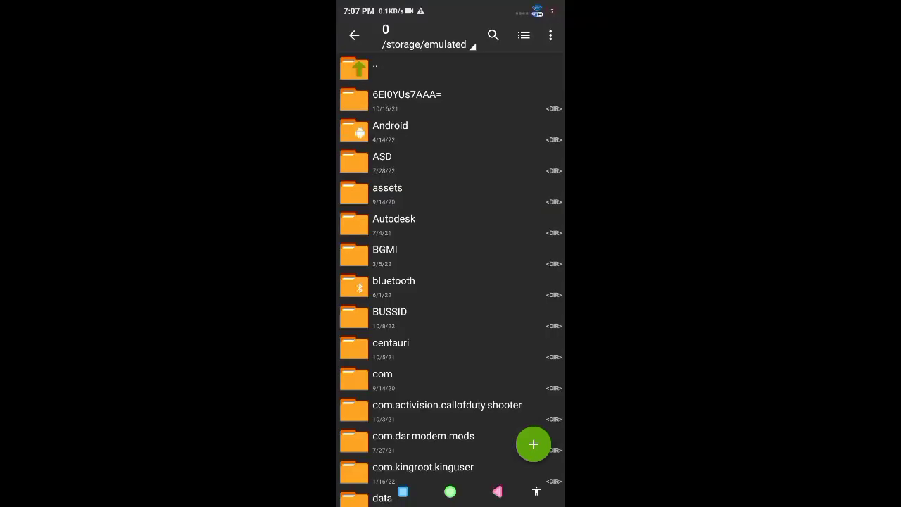
Browse games > PojavLauncher in ZArchiver, then launch the PojavLauncher app
scroll("down", 3)
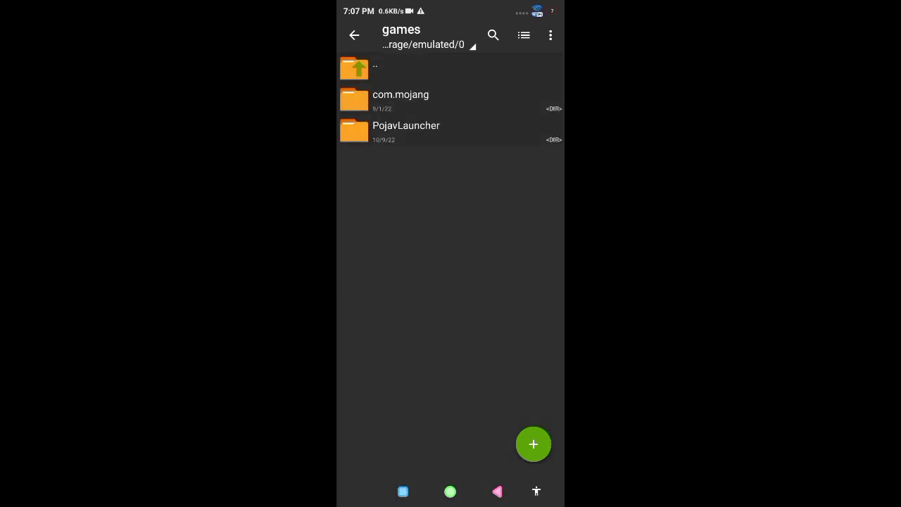
left_click(405, 130)
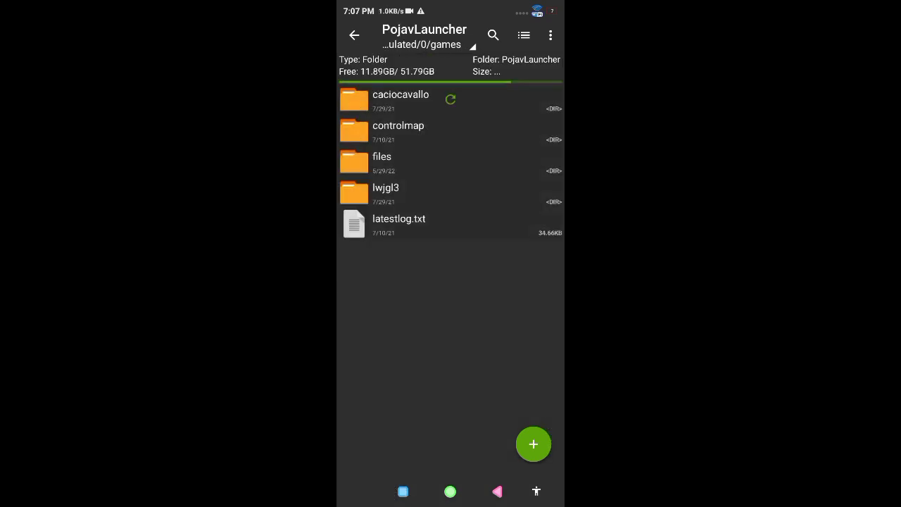
left_click(382, 156)
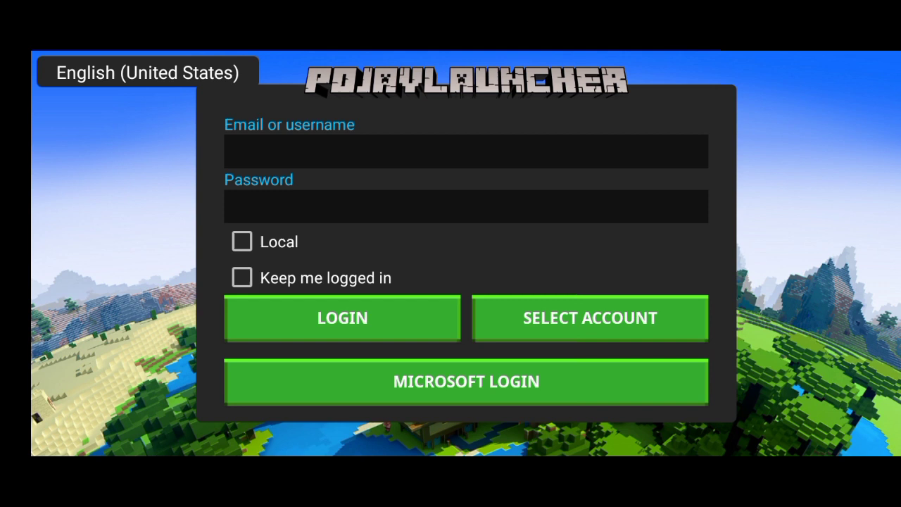
Log in locally by choosing the saved Gaminglock account from the account list
left_click(465, 152)
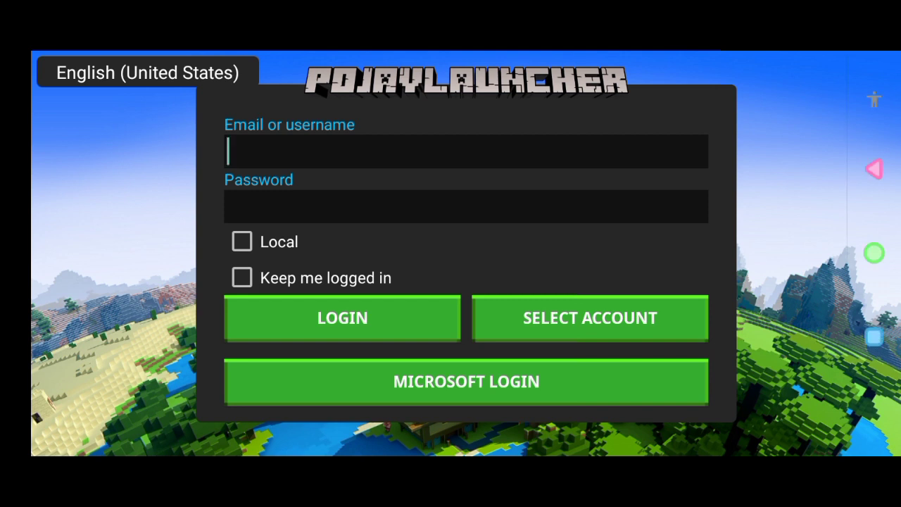
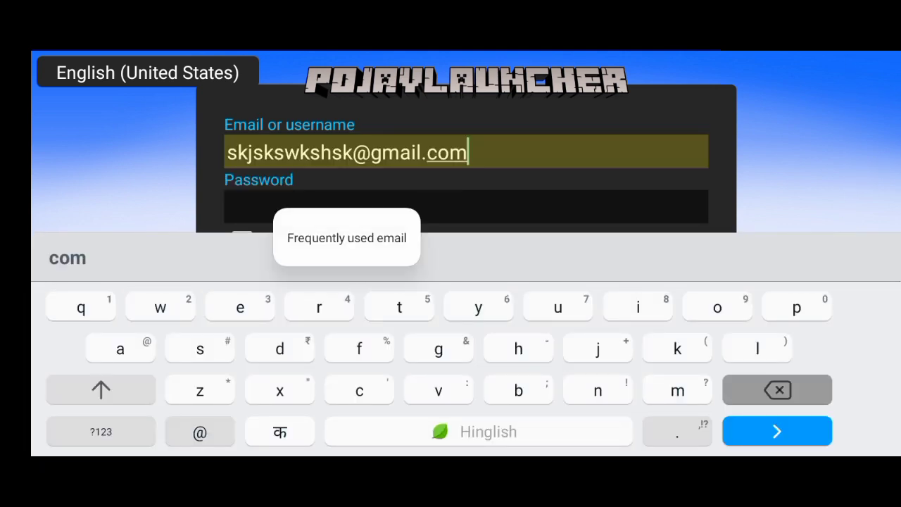
left_click(778, 390)
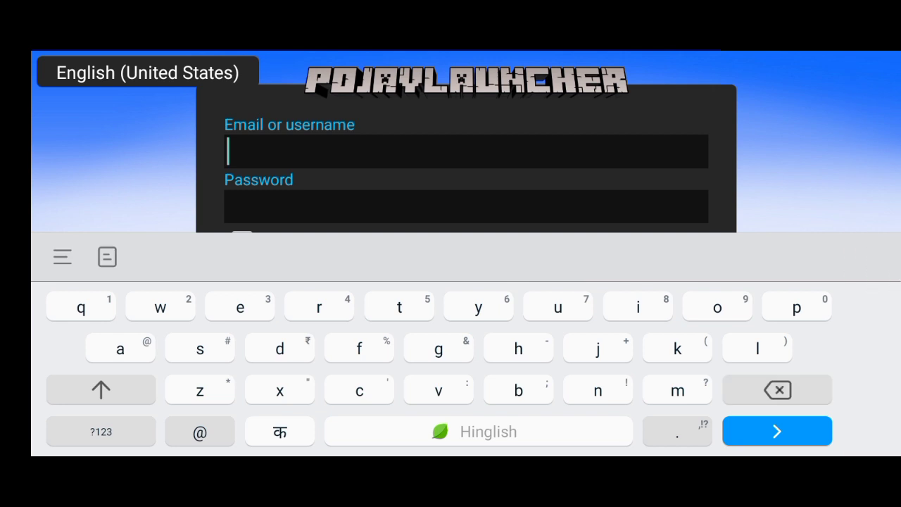
type("Gam")
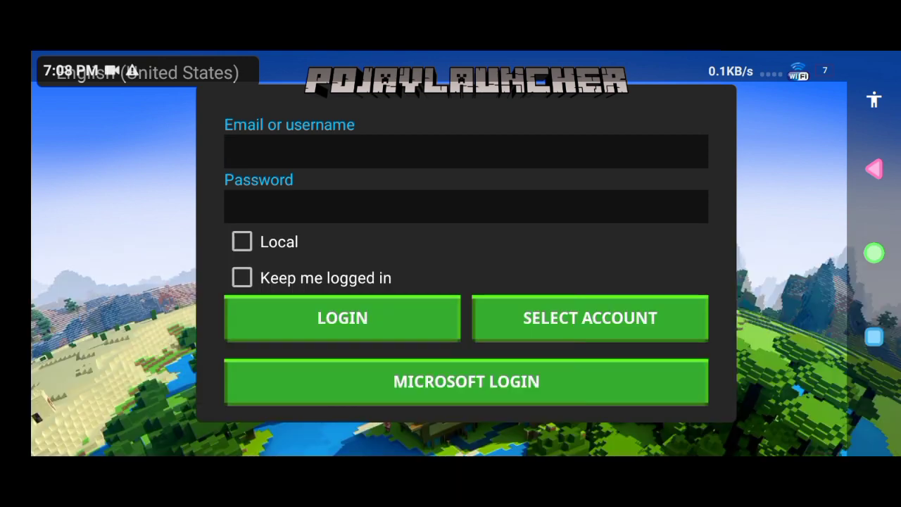
left_click(590, 319)
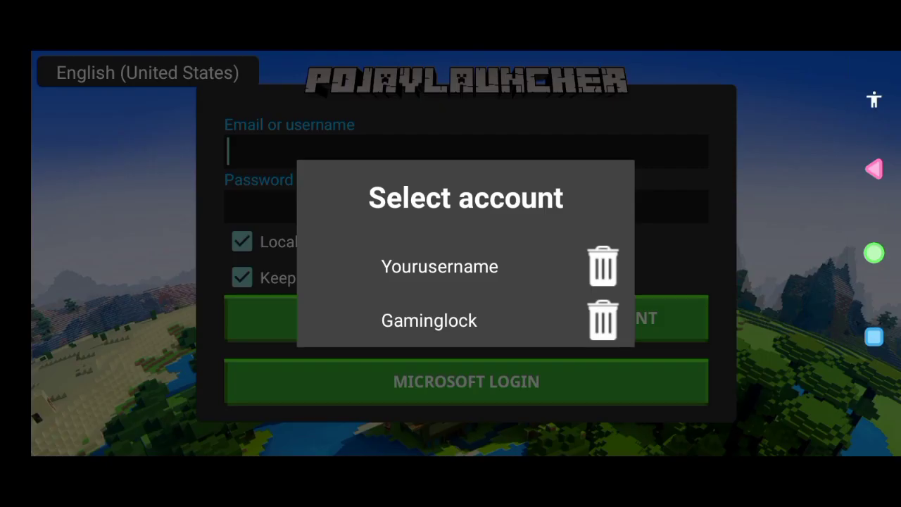
left_click(428, 321)
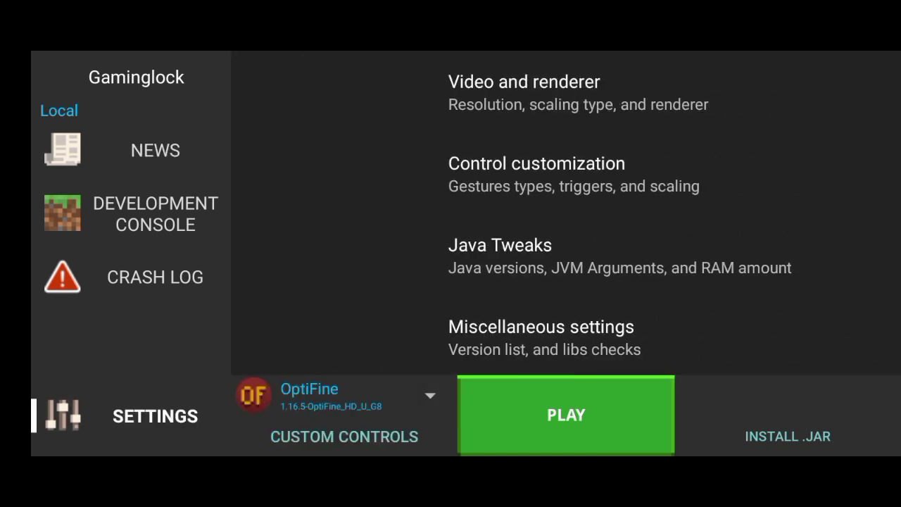
Review Video and renderer settings, then show Java Tweaks with 740 MB memory allocation
scroll("down", 3)
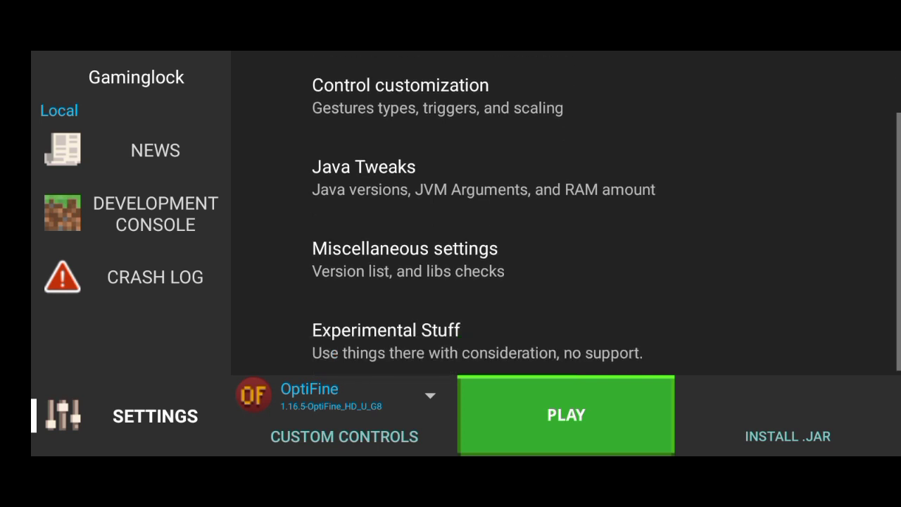
scroll("down", 3)
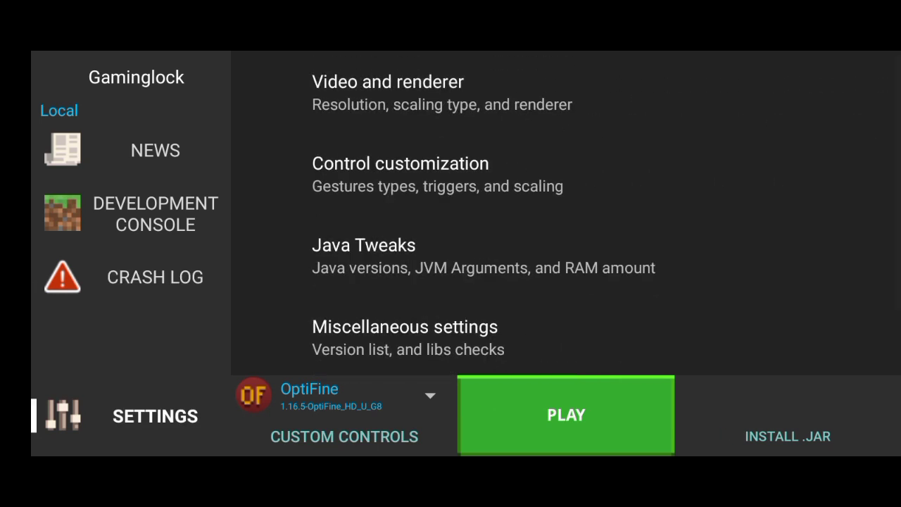
left_click(400, 175)
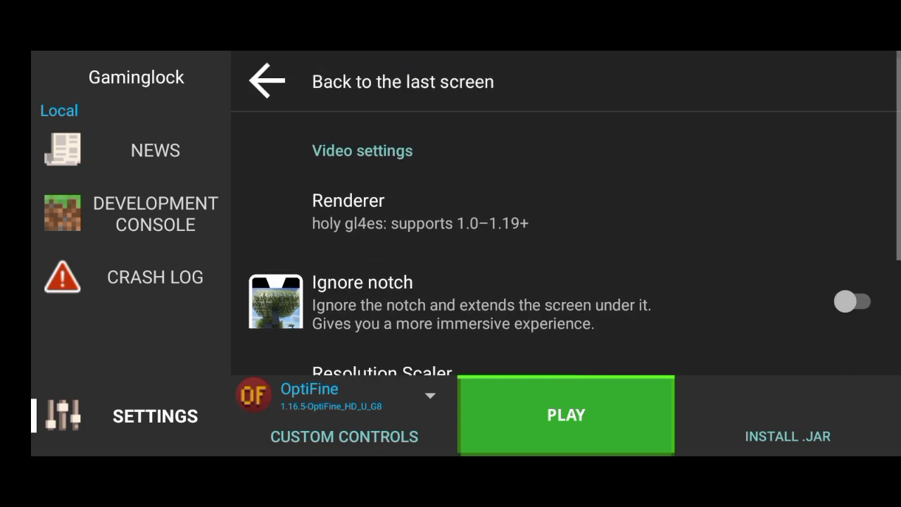
scroll("down", 3)
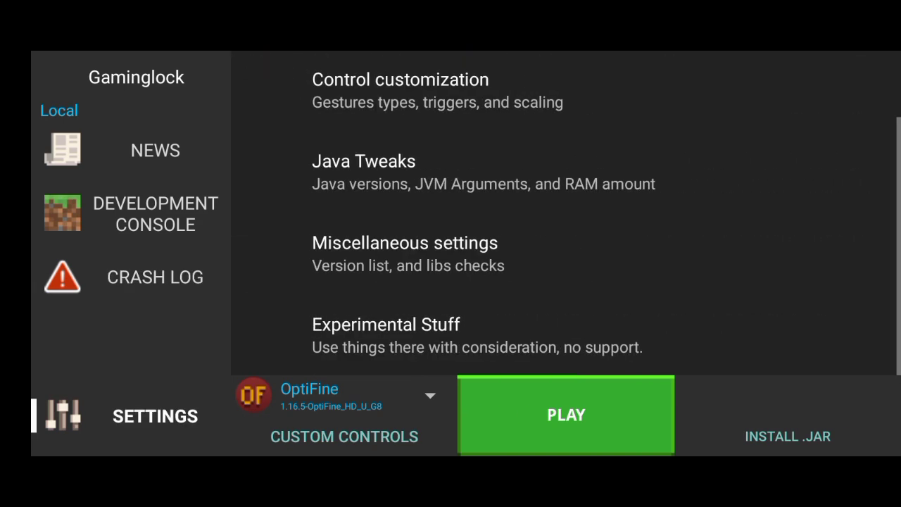
left_click(363, 161)
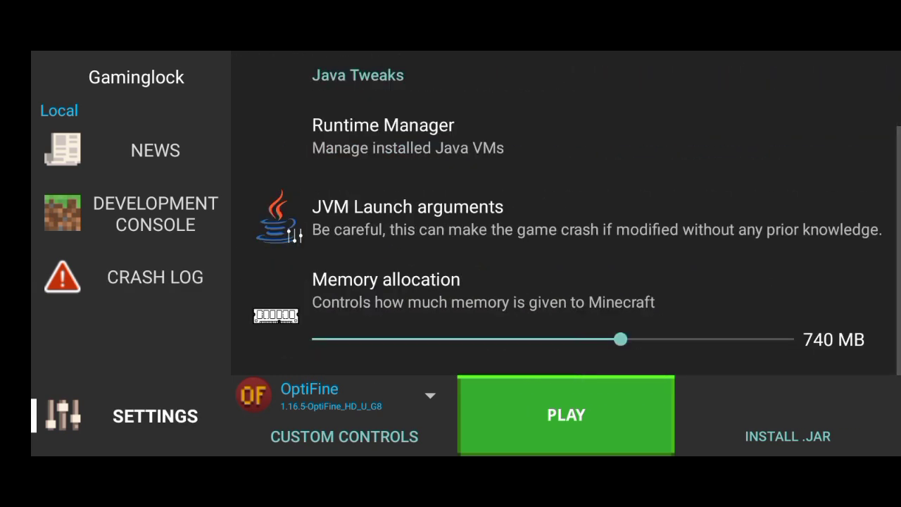
Launch Minecraft 1.16.5 with OptiFine and show the Singleplayer world list
left_click(566, 414)
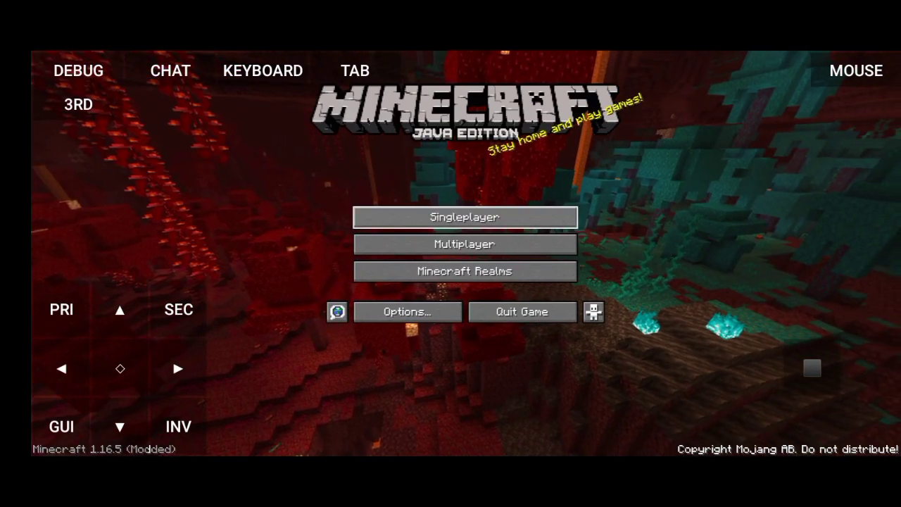
left_click(465, 217)
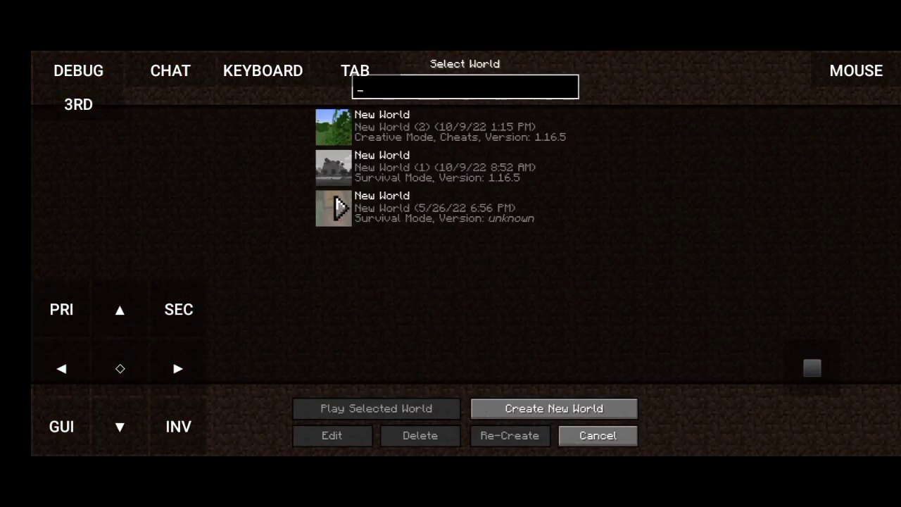